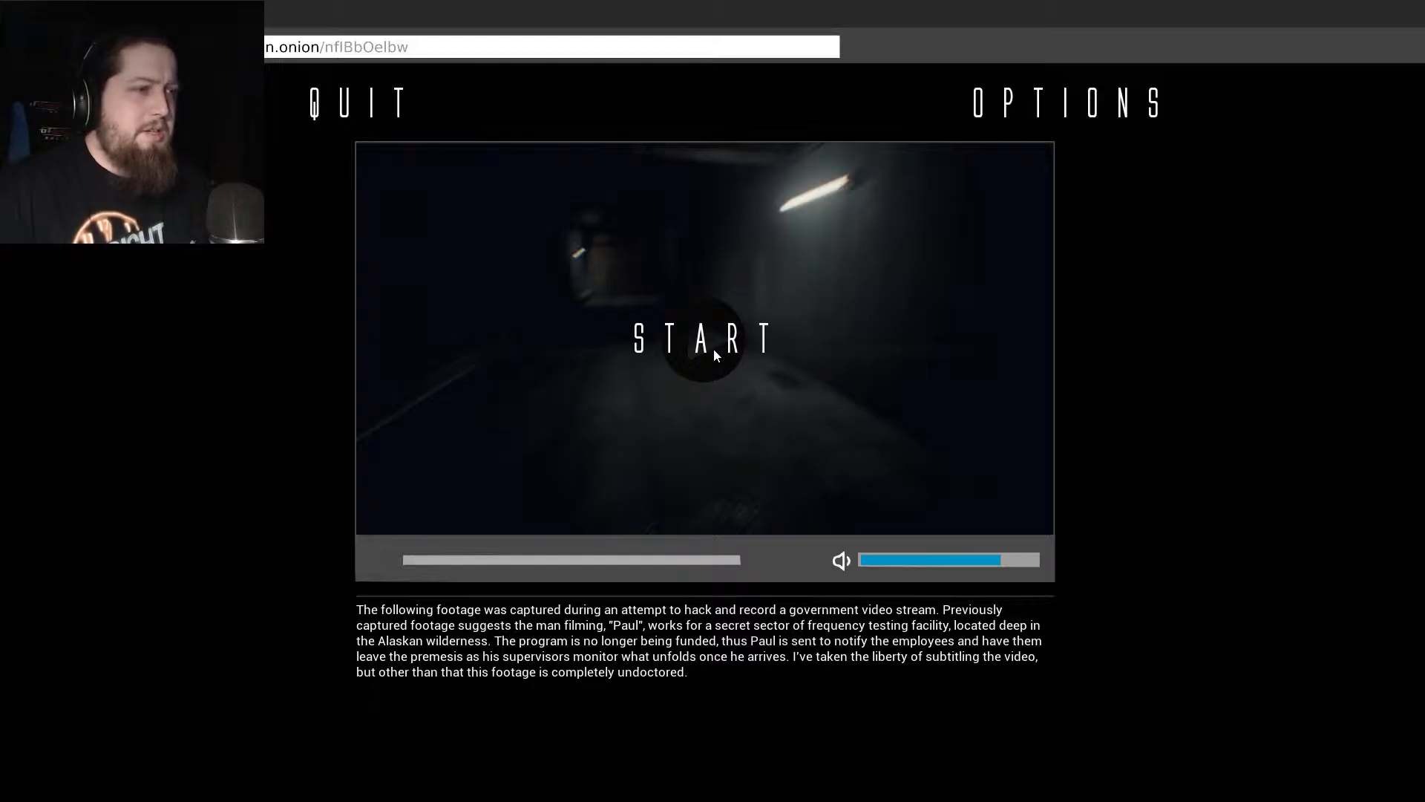
Start the game from the title screen and walk forward down the dim corridor.
left_click(703, 341)
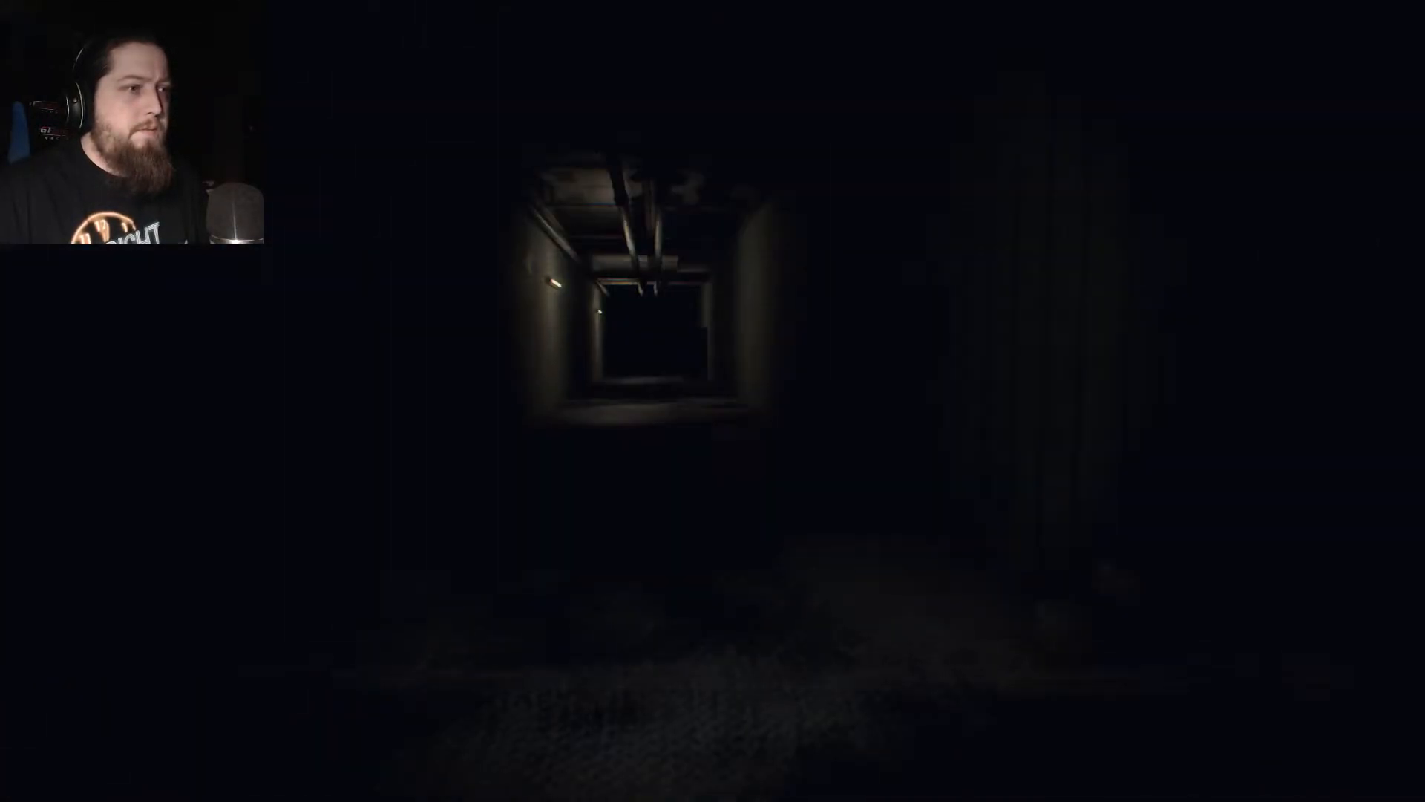
key("w")
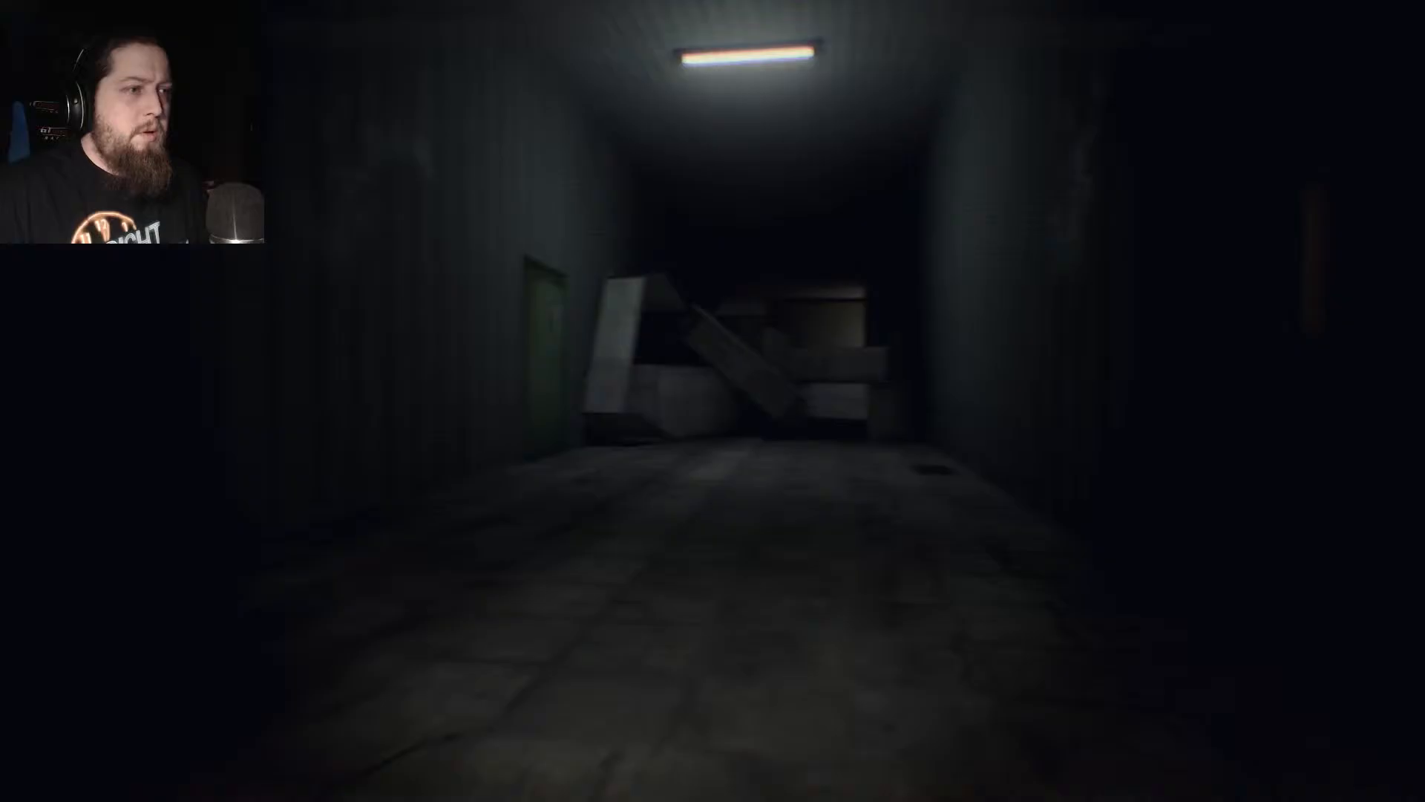